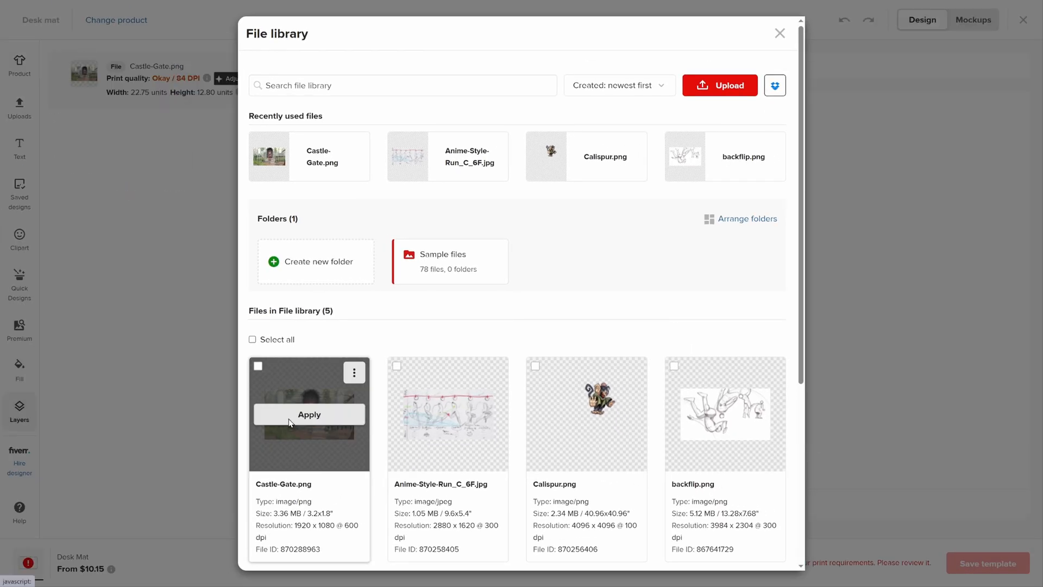
- Apply Castle-Gate.png to the desk mat and preview its mockups, including the keyboard-and-headphones scene
{"action": "left_click", "coordinate": [309, 414]}
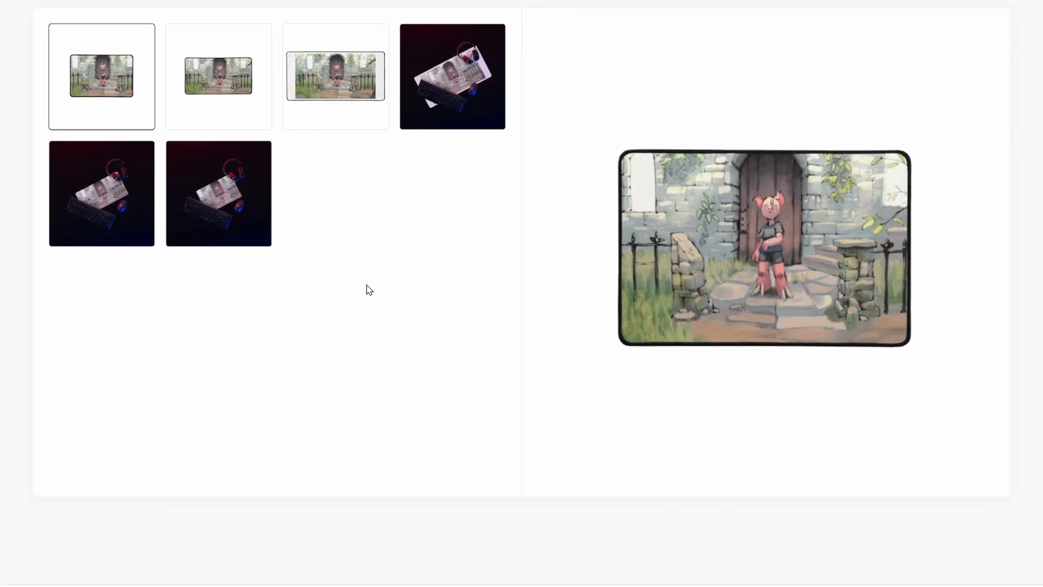
{"action": "left_click", "coordinate": [101, 193]}
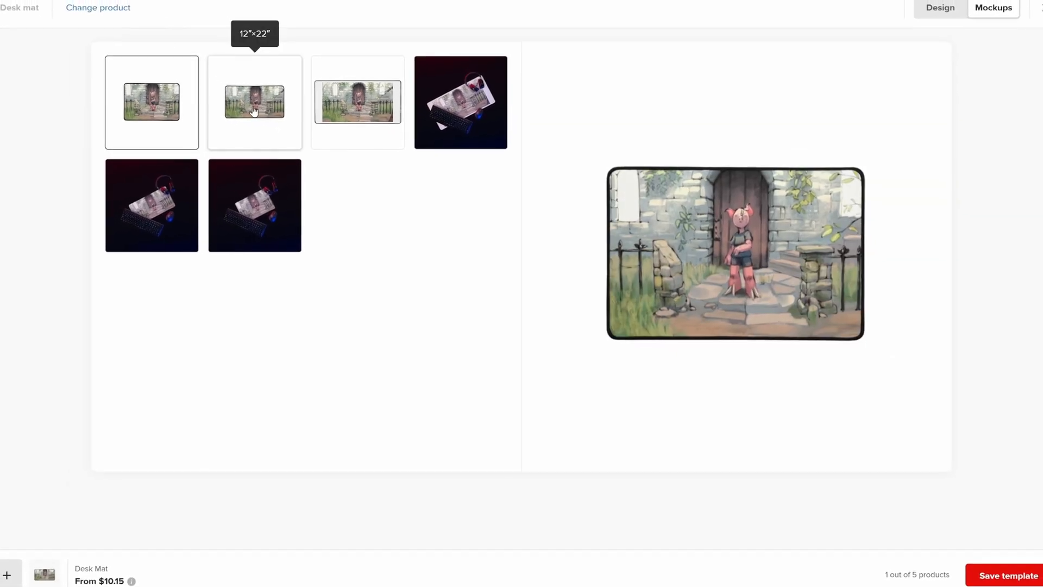
{"action": "left_click", "coordinate": [166, 208]}
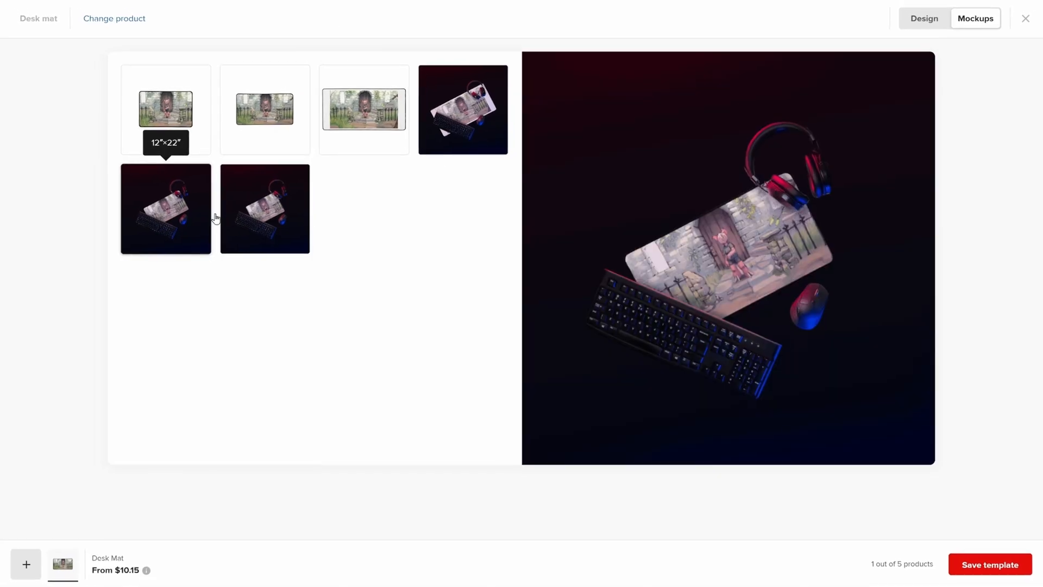
{"action": "left_click", "coordinate": [1025, 18]}
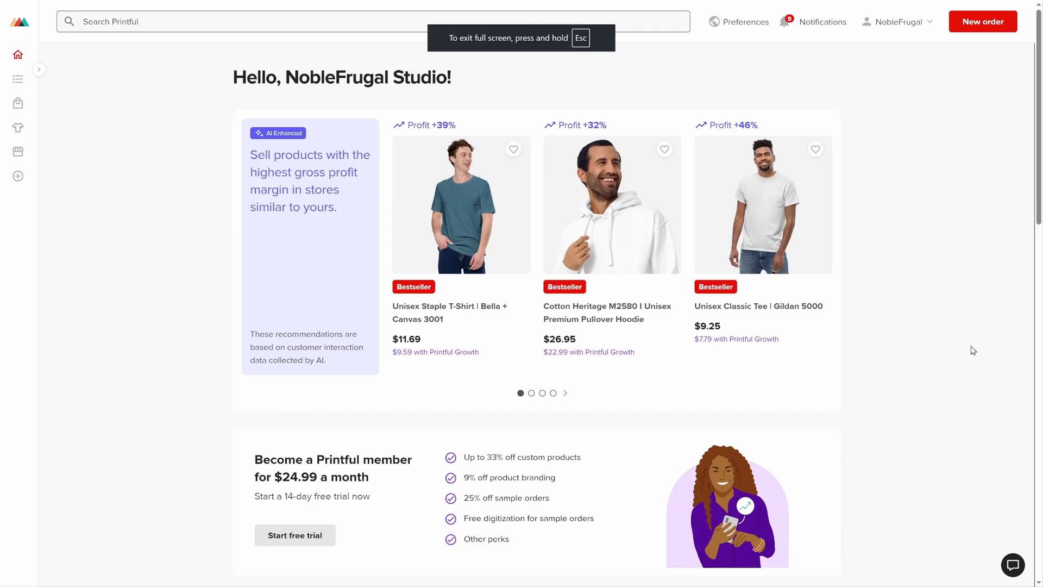
- Show recent notifications and open the 'How we make AOP products' update
{"action": "left_click", "coordinate": [822, 21]}
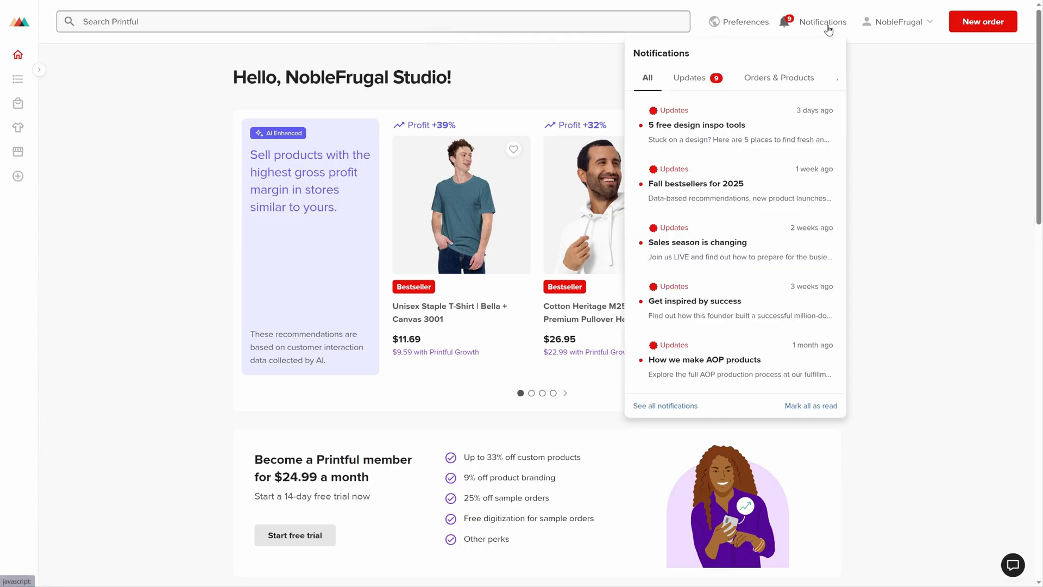
{"action": "mouse_move", "coordinate": [791, 183]}
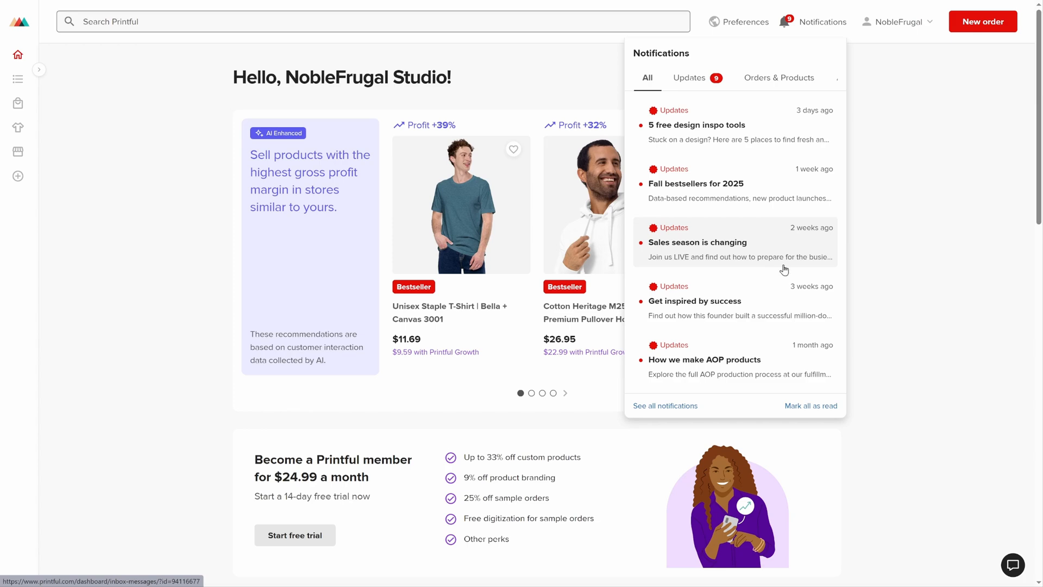
{"action": "mouse_move", "coordinate": [785, 358]}
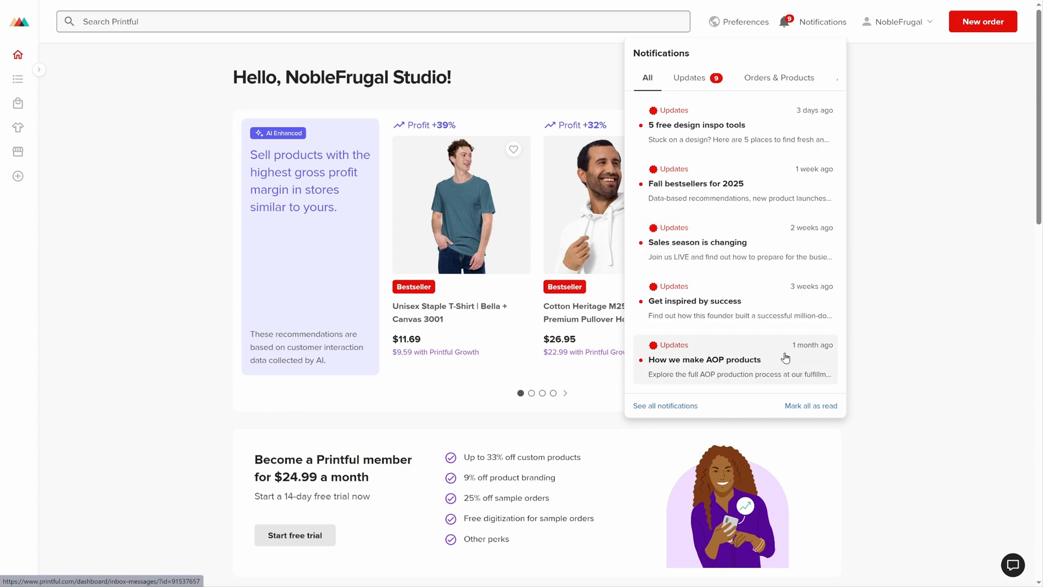
{"action": "left_click", "coordinate": [17, 104]}
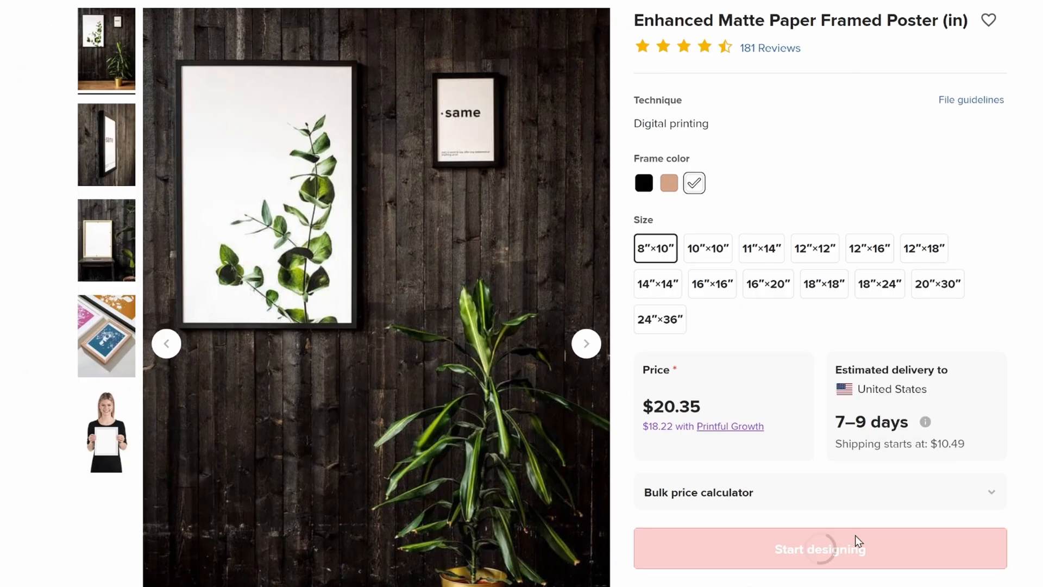
- Add the running-figure sketch to the Enhanced Matte Paper Framed Poster and enlarge it across the width
{"action": "left_click", "coordinate": [820, 548]}
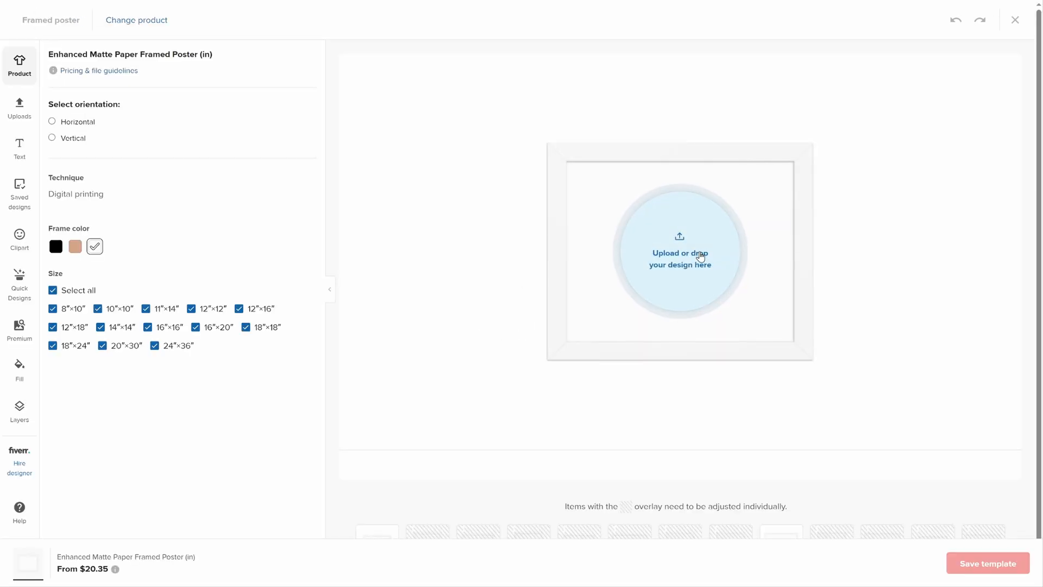
{"action": "left_click", "coordinate": [680, 253]}
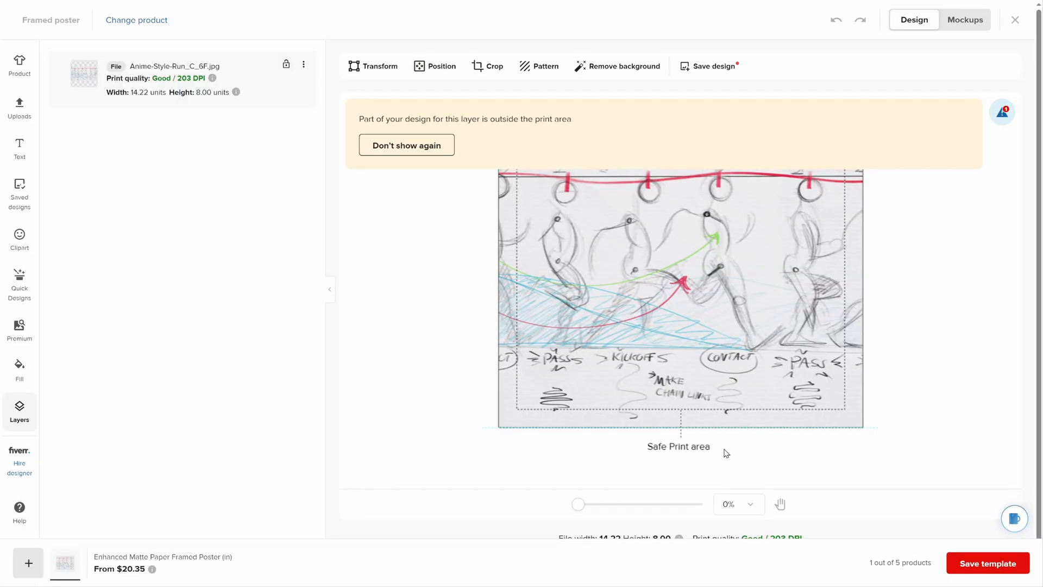
{"action": "scroll", "scroll_direction": "down", "scroll_amount": 3}
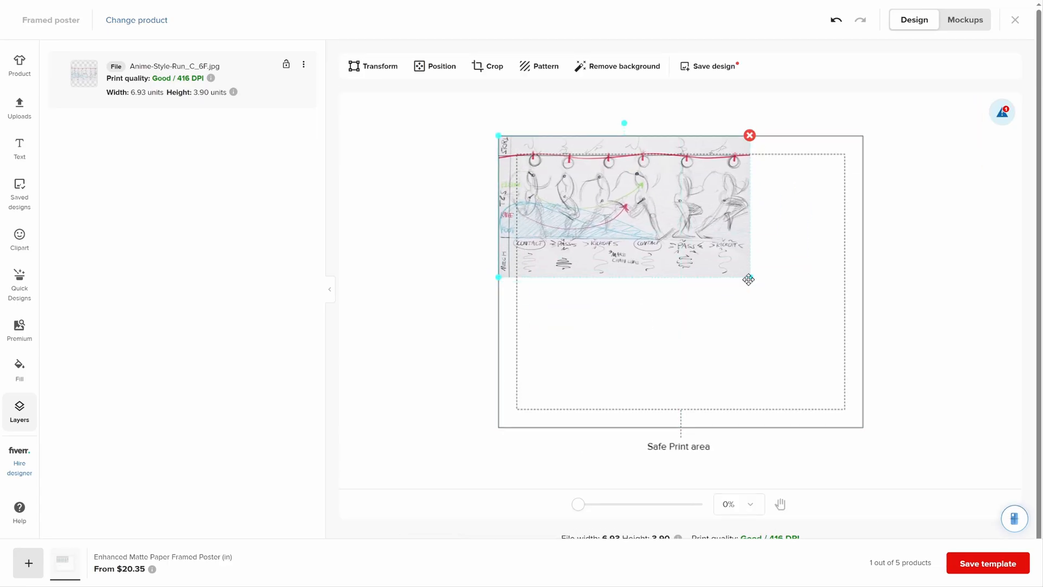
{"action": "left_click_drag", "start_coordinate": [749, 278], "coordinate": [866, 343]}
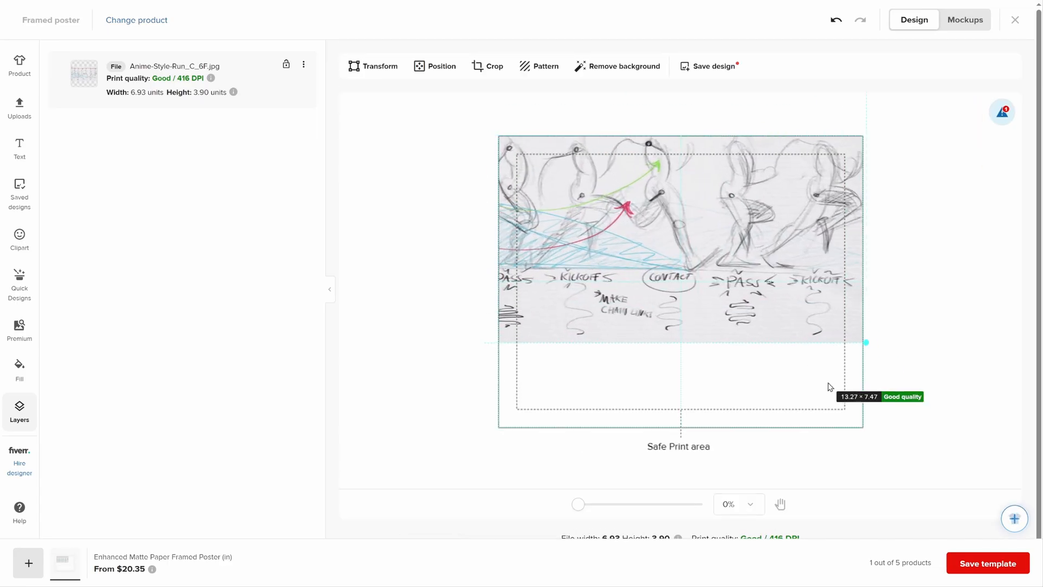
- Preview the framed sketch poster mockups in 12″×16″ and 16″×20″ sizes
{"action": "left_click", "coordinate": [964, 19]}
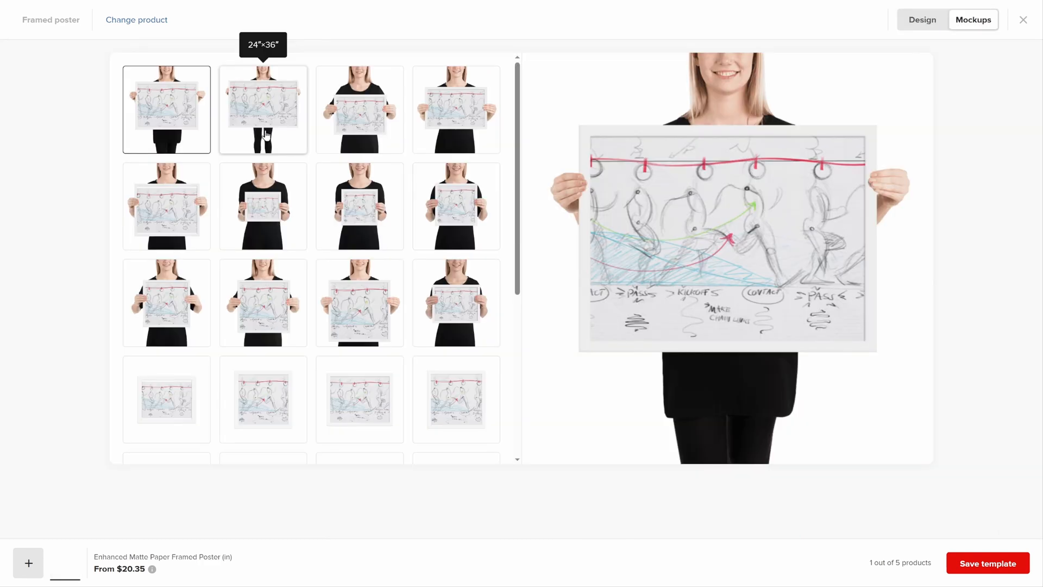
{"action": "left_click", "coordinate": [359, 109]}
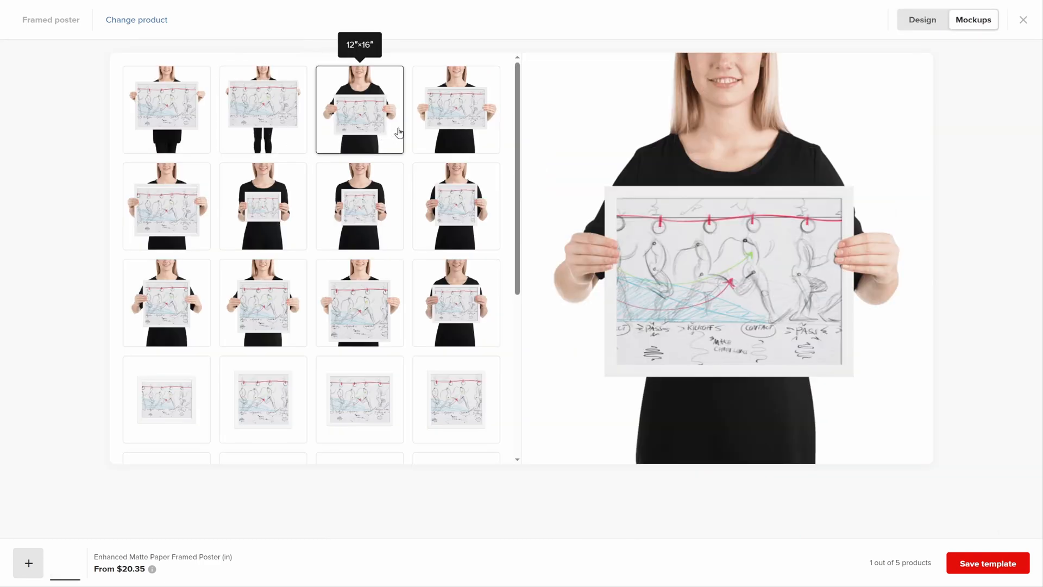
{"action": "left_click", "coordinate": [166, 206]}
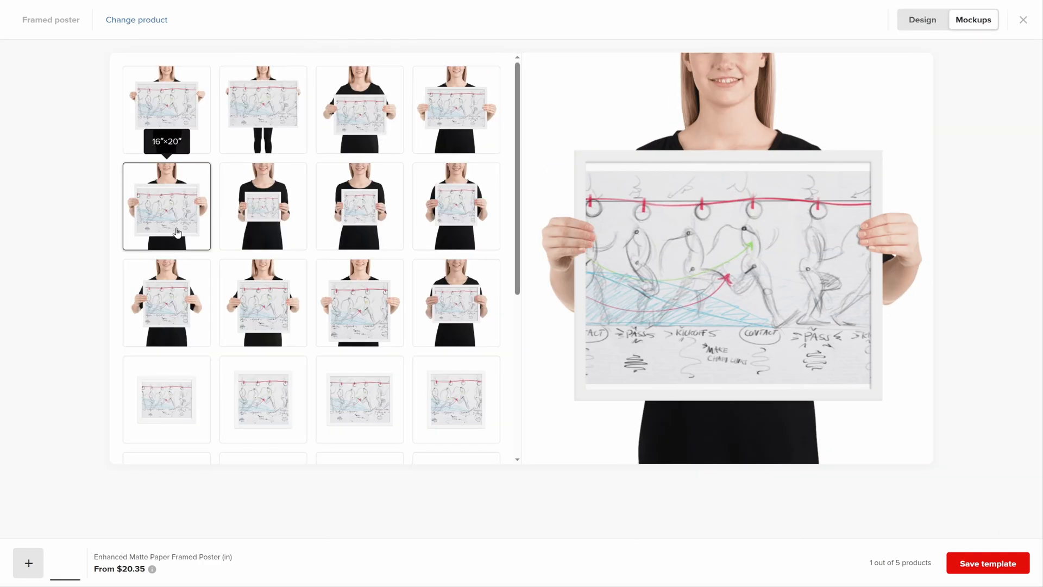